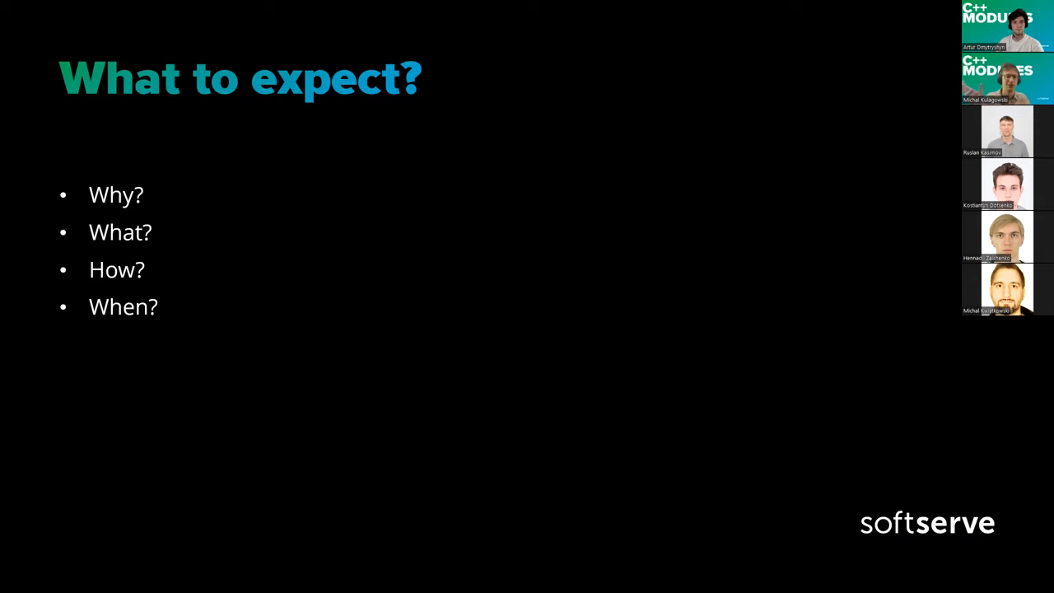
{"action": "key", "text": "Right"}
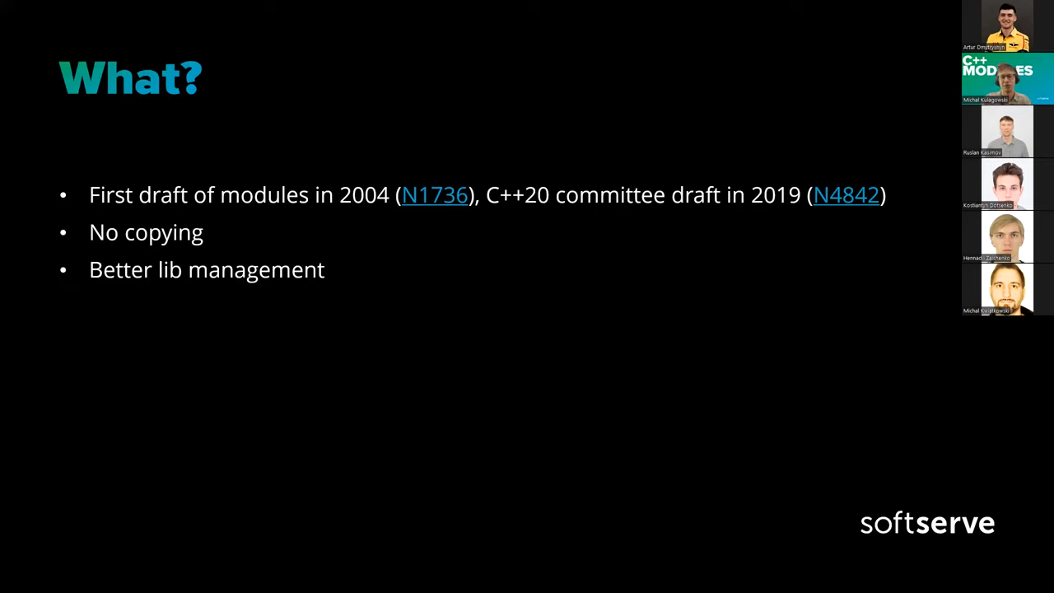
{"action": "key", "text": "Right"}
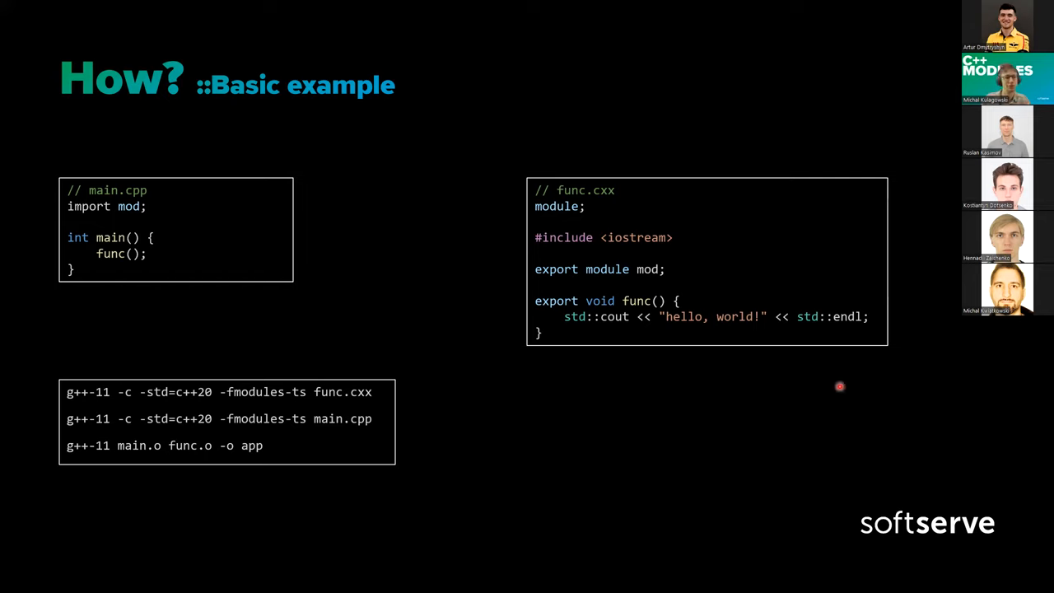
{"action": "mouse_move", "coordinate": [889, 379]}
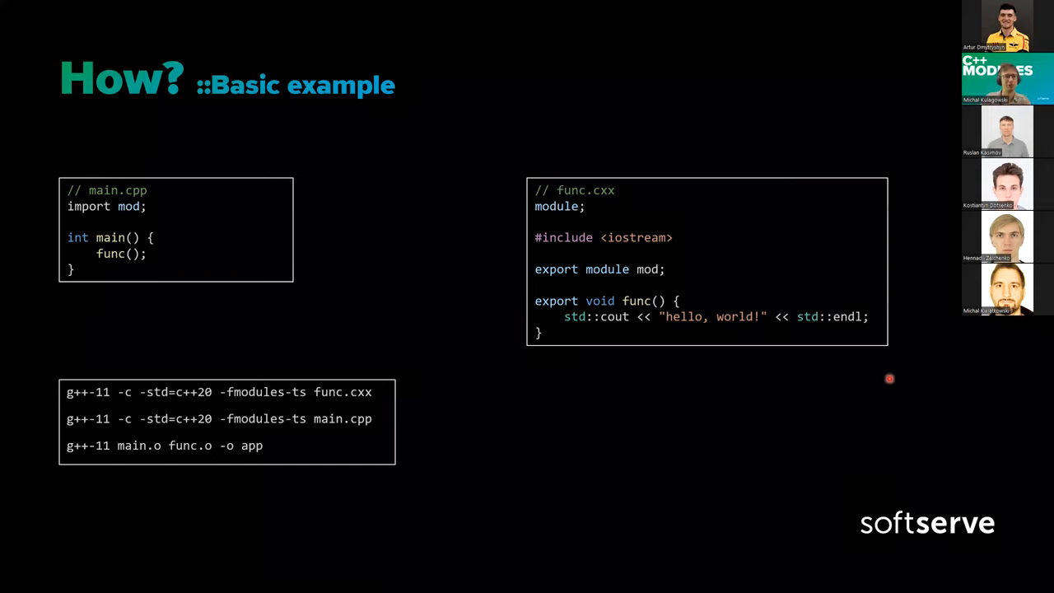
{"action": "mouse_move", "coordinate": [174, 191]}
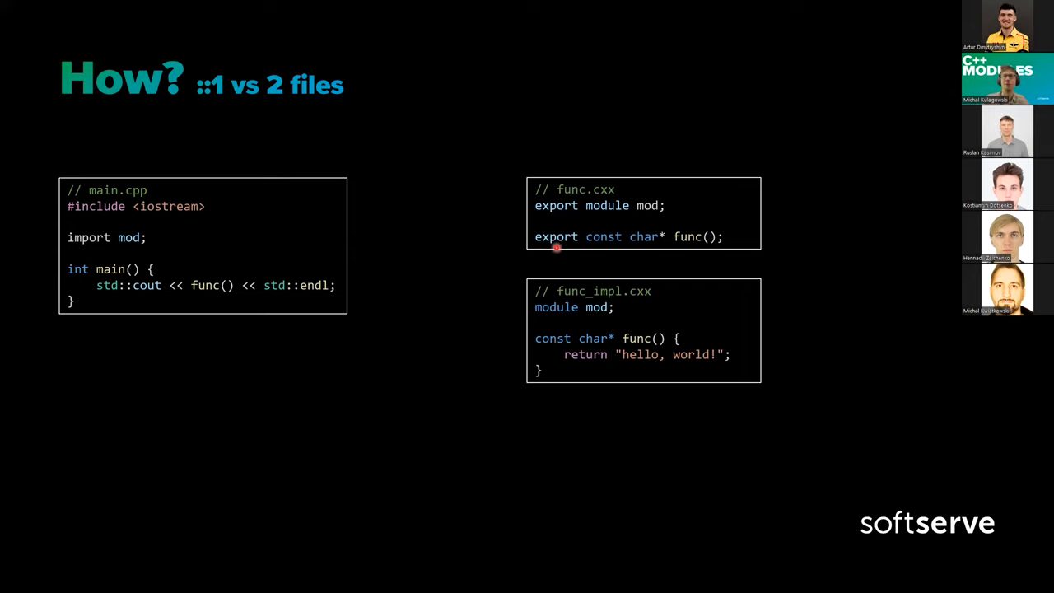
{"action": "mouse_move", "coordinate": [556, 451]}
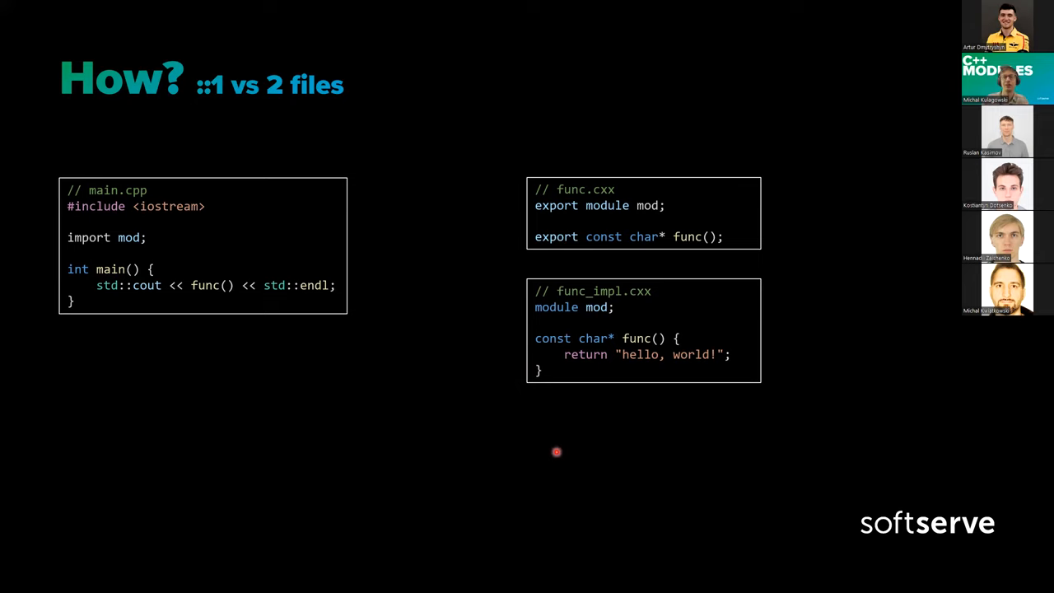
{"action": "key", "text": "Right"}
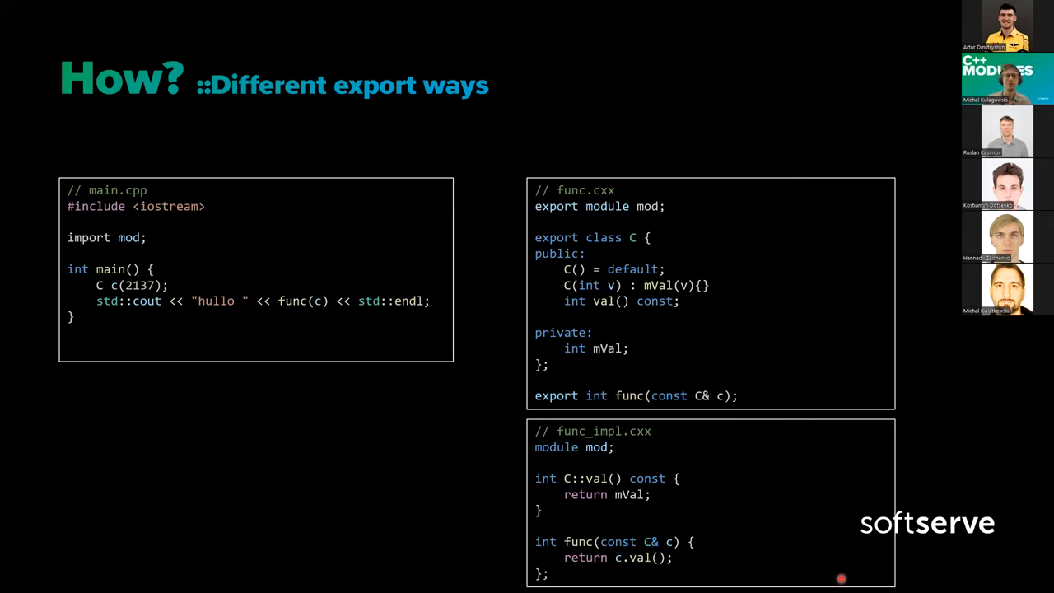
{"action": "key", "text": "Right"}
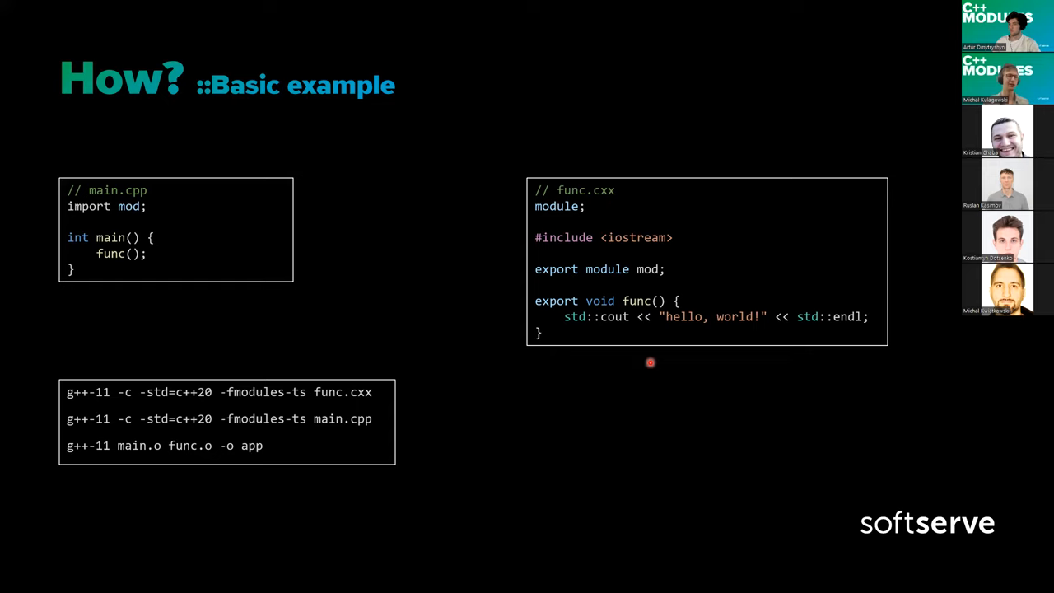
{"action": "mouse_move", "coordinate": [600, 377]}
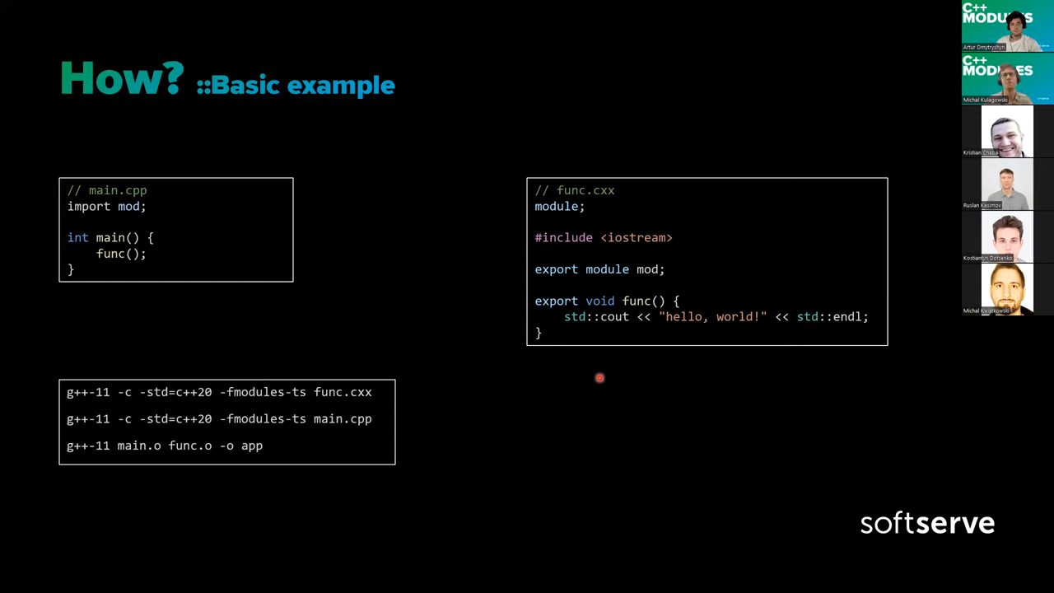